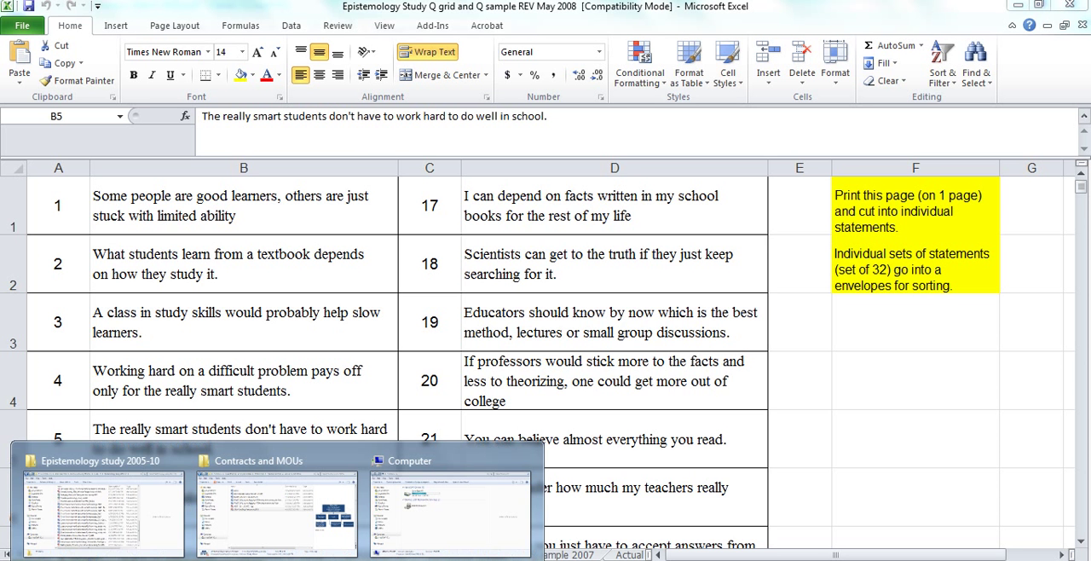
pyautogui.moveTo(111, 507)
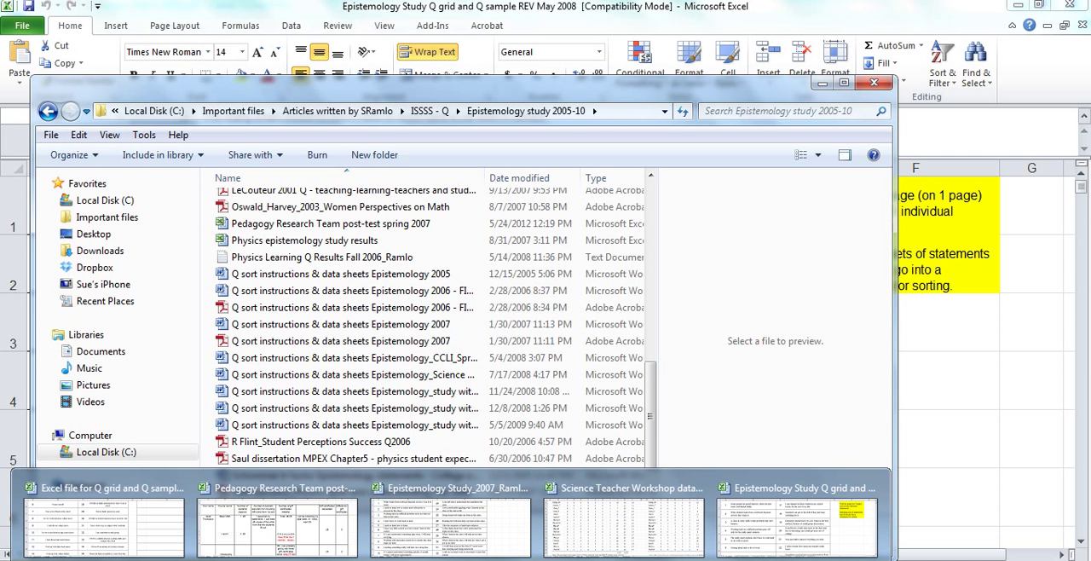
pyautogui.moveTo(272, 528)
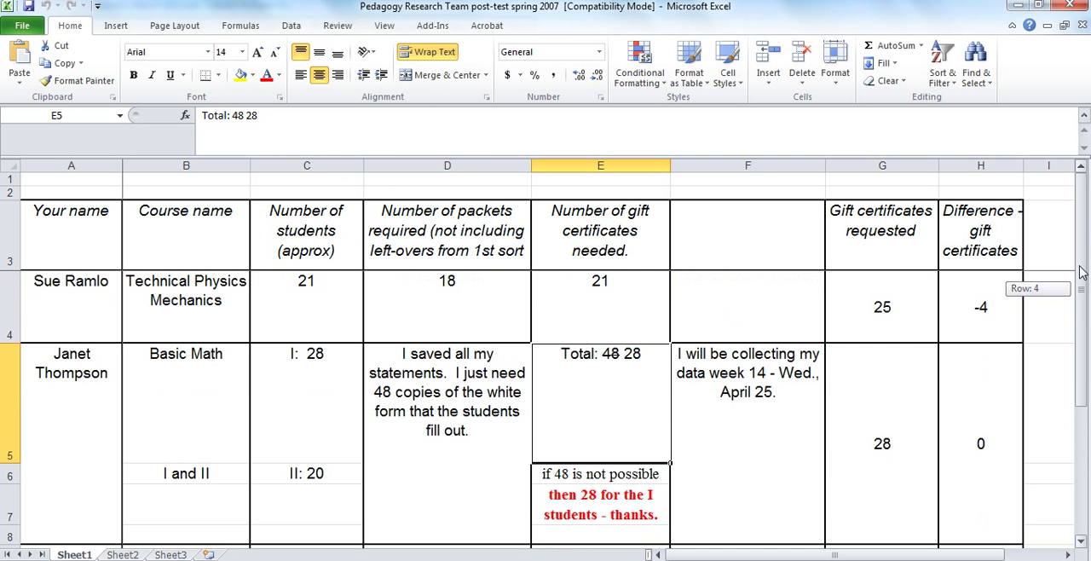
pyautogui.moveTo(1080, 247)
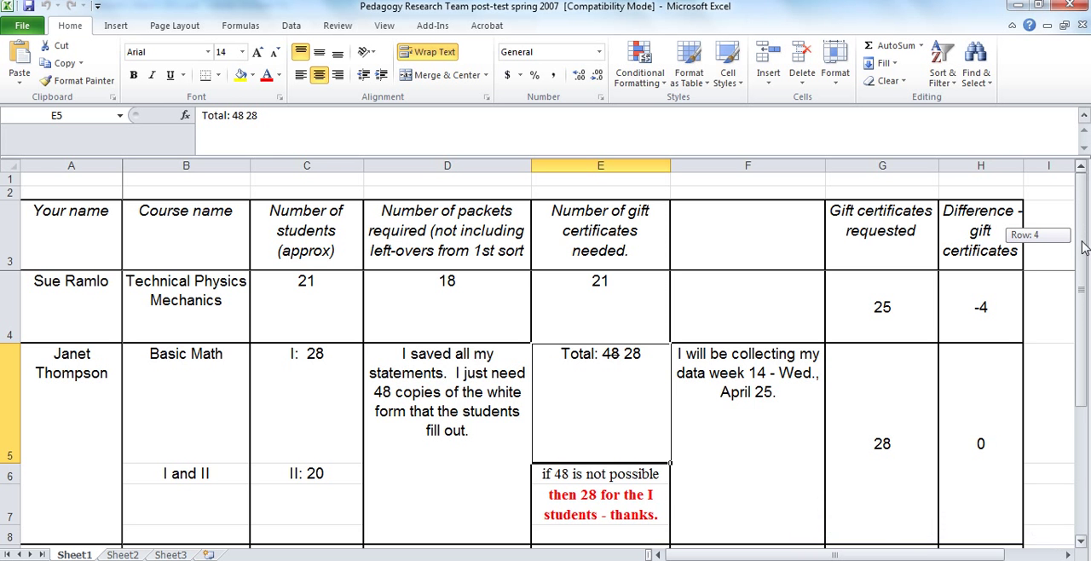
# - Scroll down through the Pedagogy Research Team post-test spring 2007 sheet
pyautogui.scroll(-3)
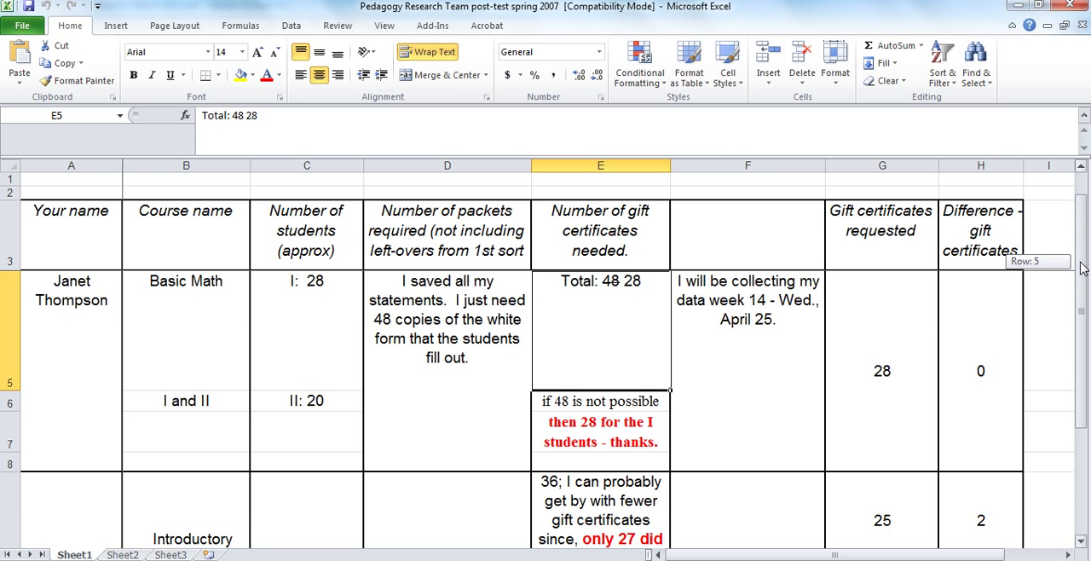
pyautogui.scroll(-3)
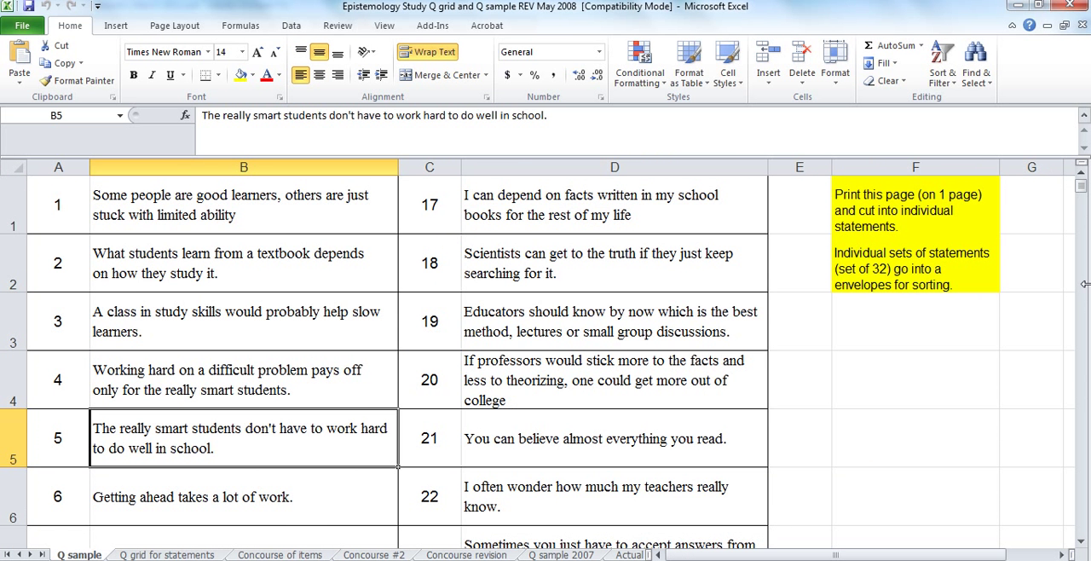
pyautogui.moveTo(288, 540)
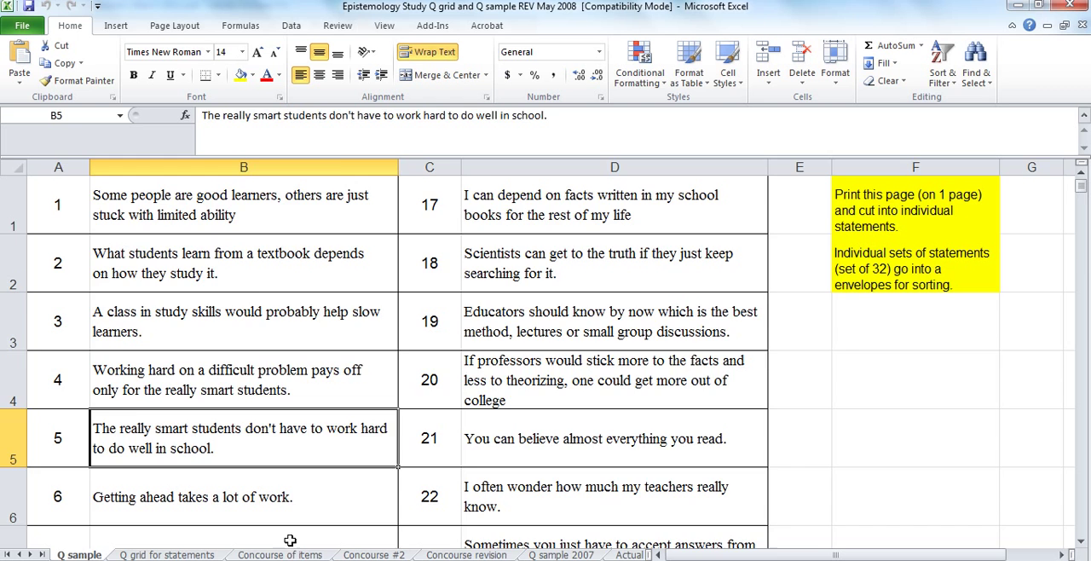
# - Open the 'Concourse of items' sheet of numbered statements with categories and keep flags
pyautogui.click(269, 553)
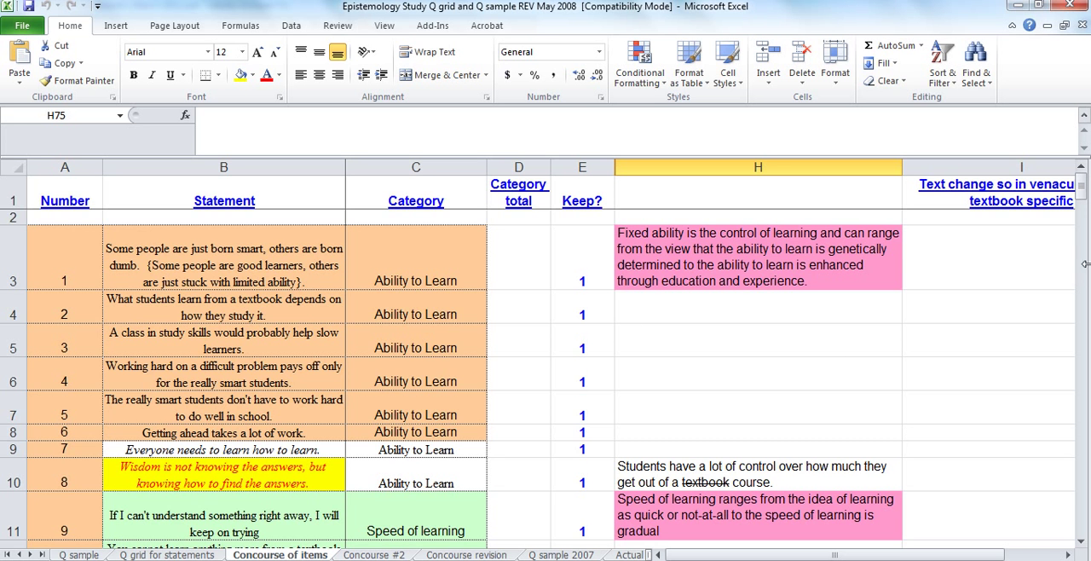
pyautogui.scroll(-3)
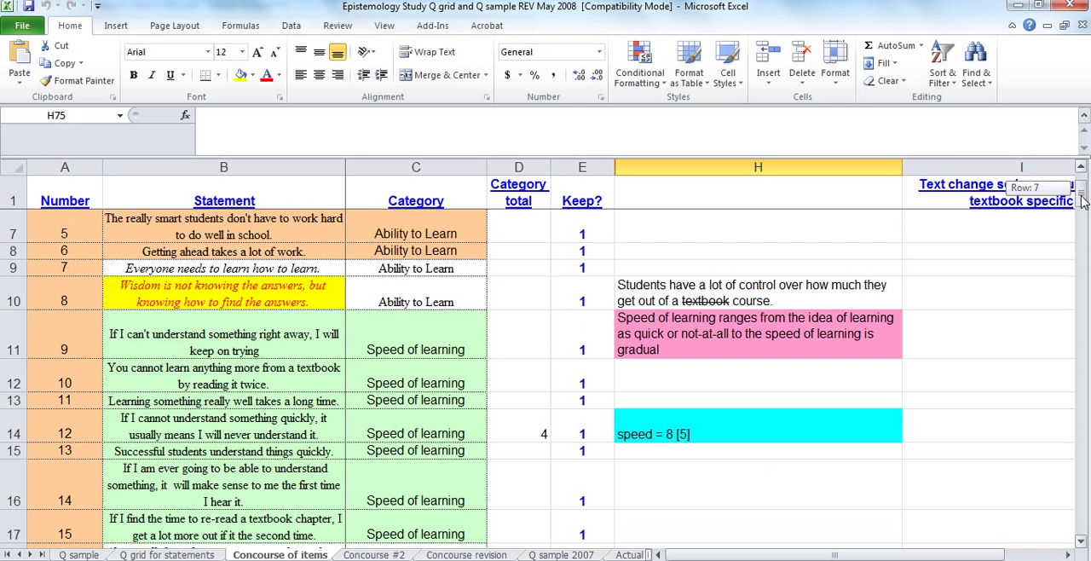
pyautogui.scroll(-3)
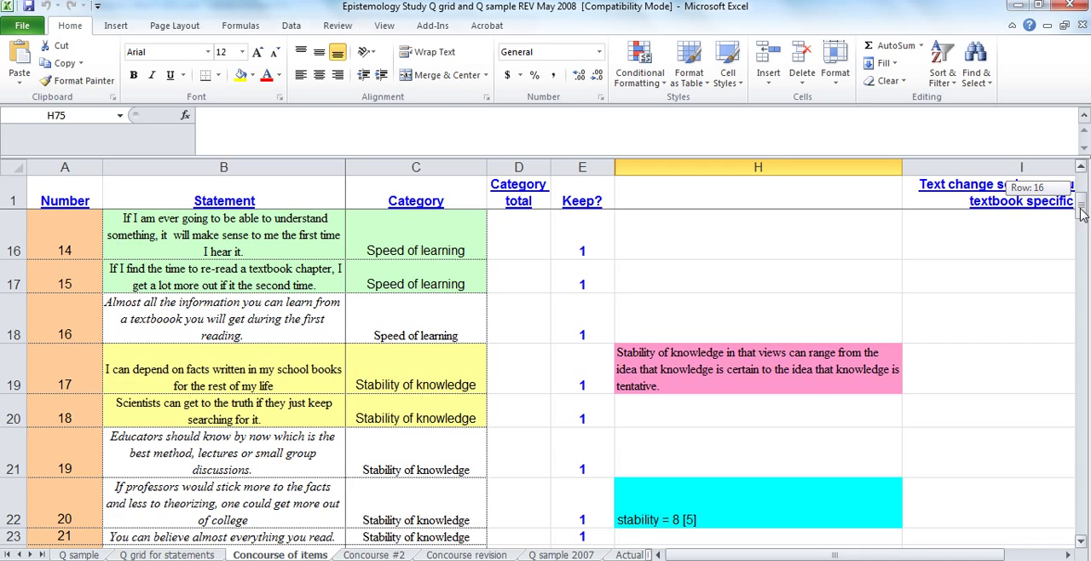
pyautogui.scroll(-3)
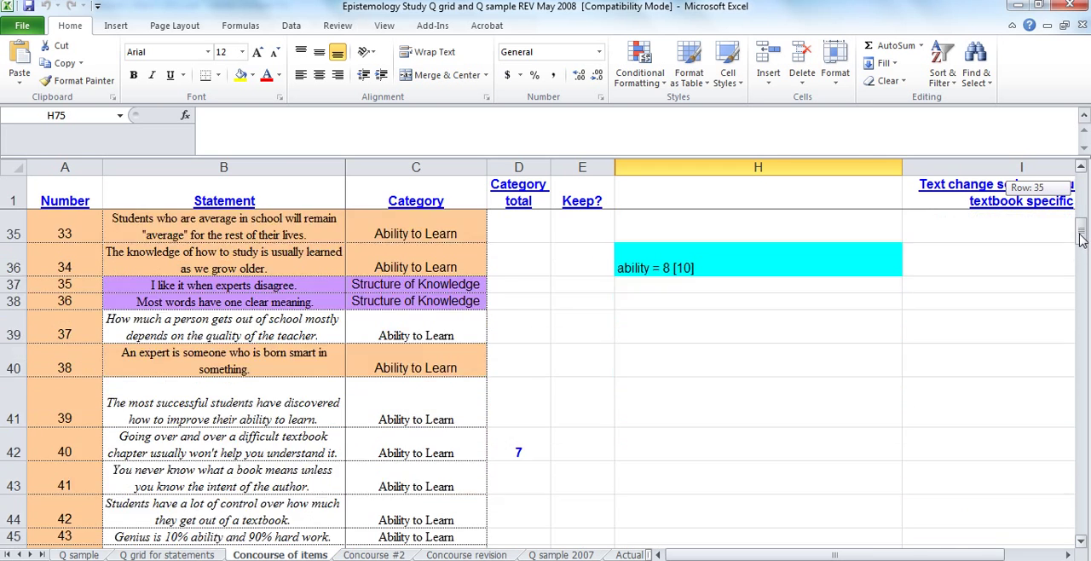
pyautogui.scroll(-3)
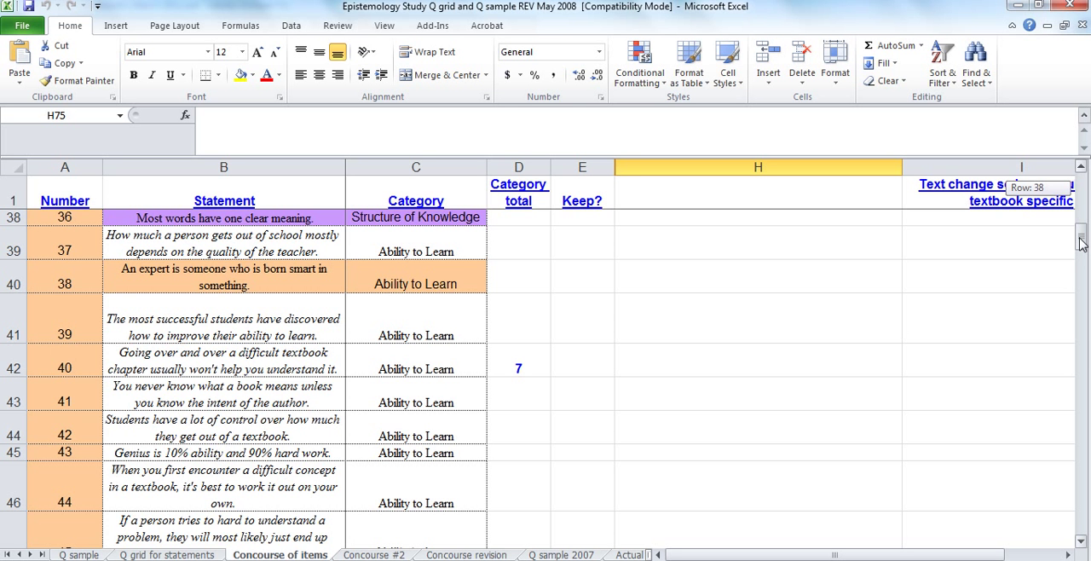
pyautogui.scroll(-3)
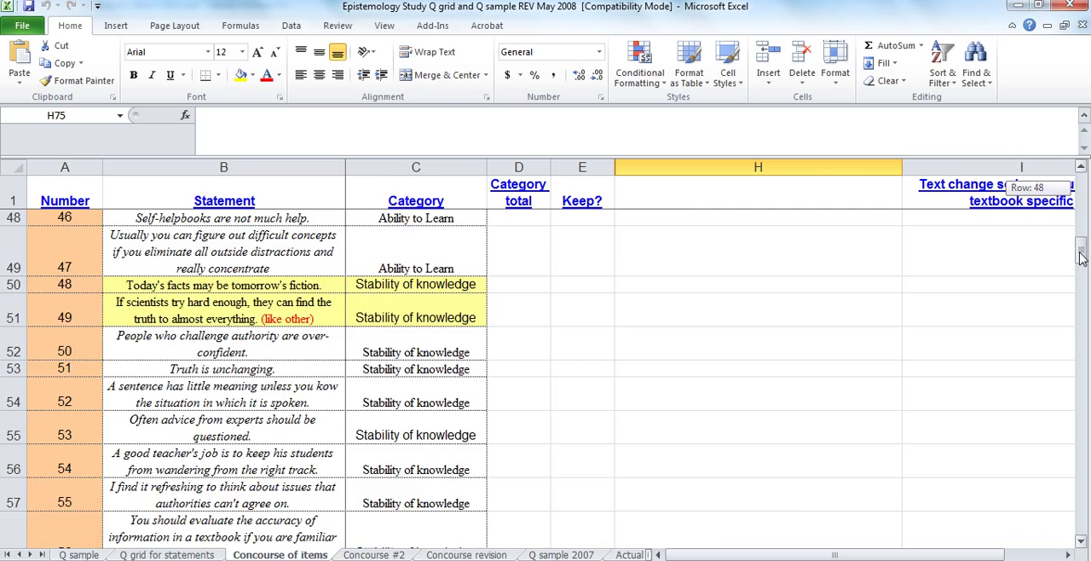
pyautogui.scroll(-3)
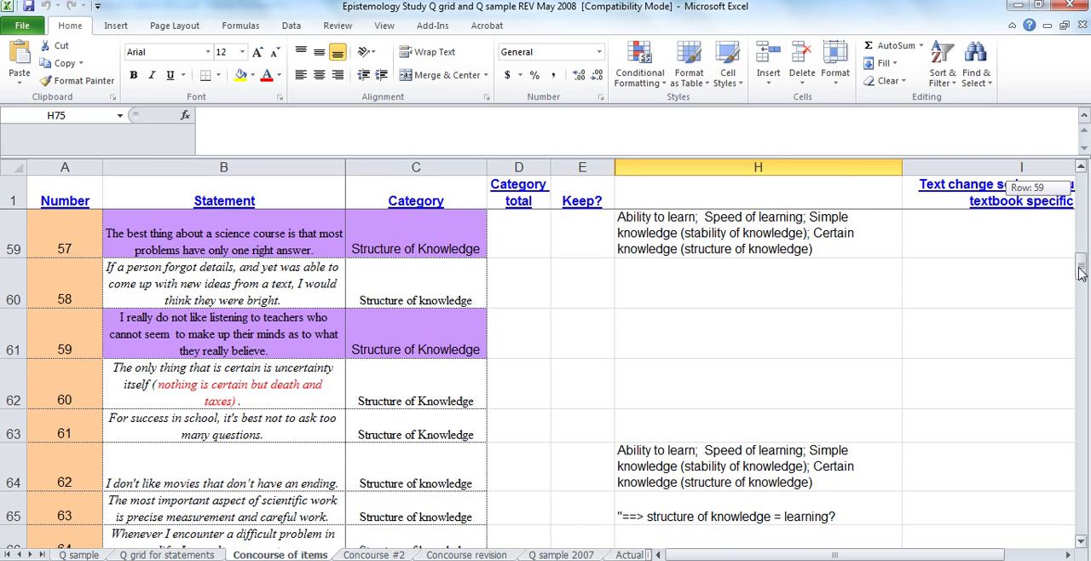
pyautogui.scroll(-3)
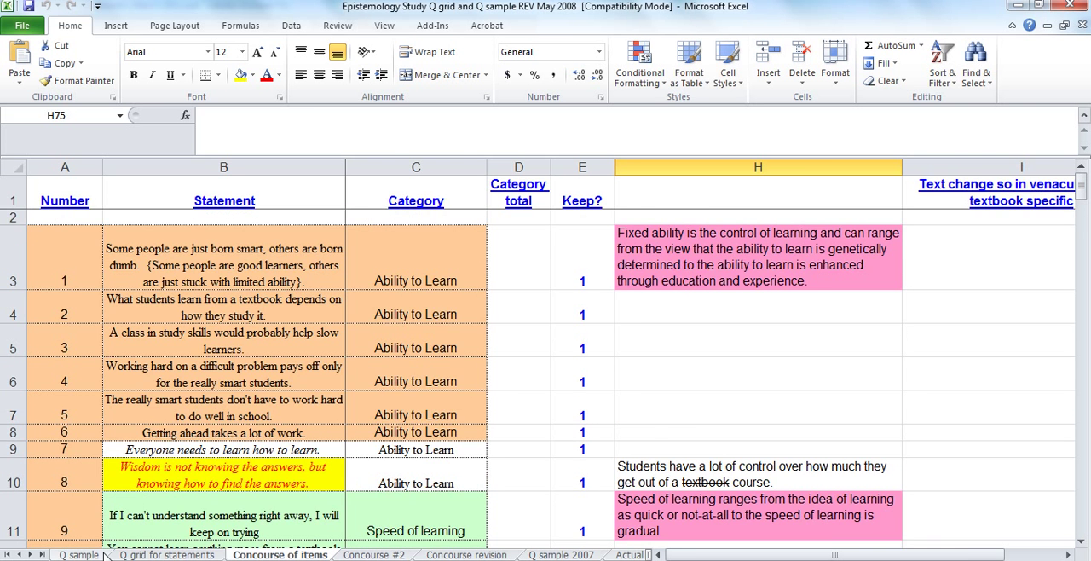
# - Open the 'Concourse #2' sheet with revised and added statements through item 40
pyautogui.click(78, 545)
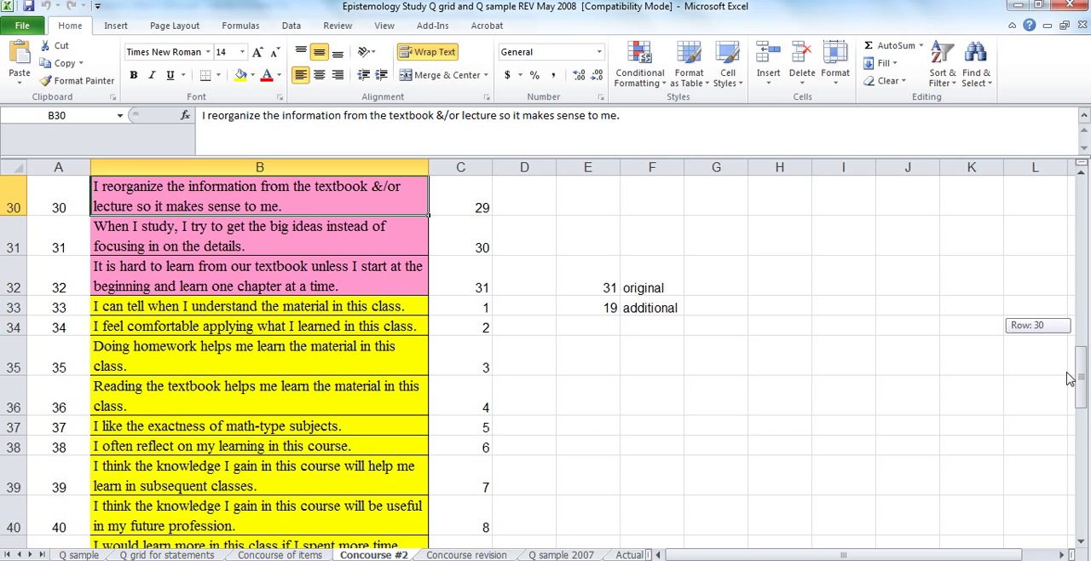
pyautogui.scroll(-3)
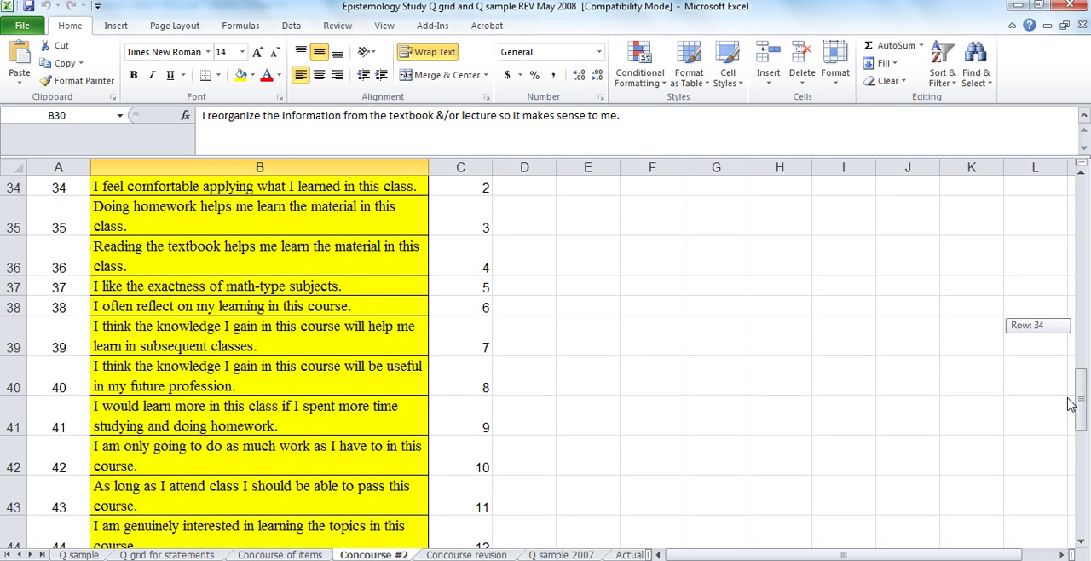
pyautogui.scroll(-3)
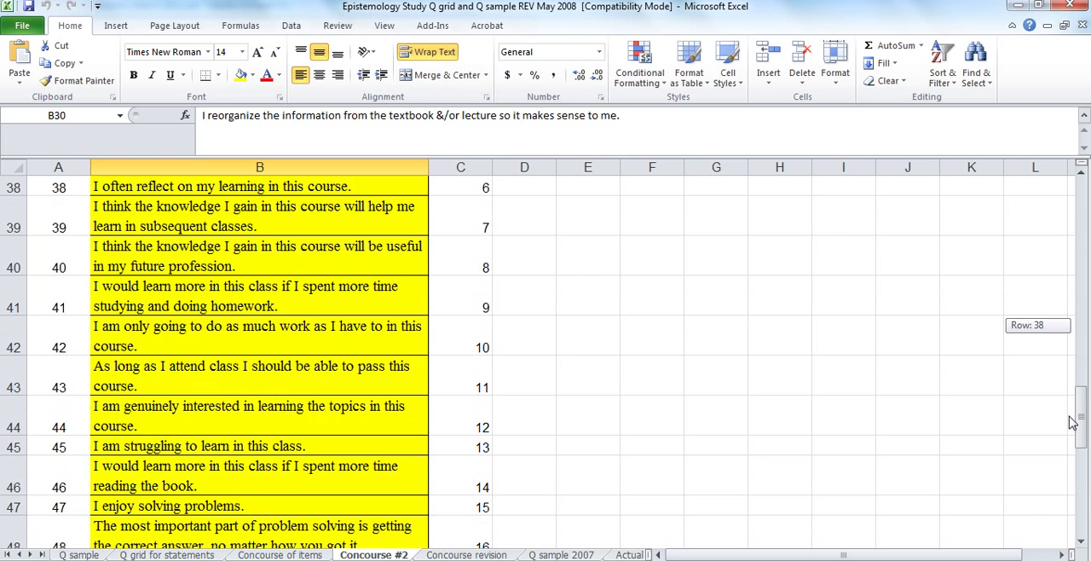
pyautogui.scroll(-3)
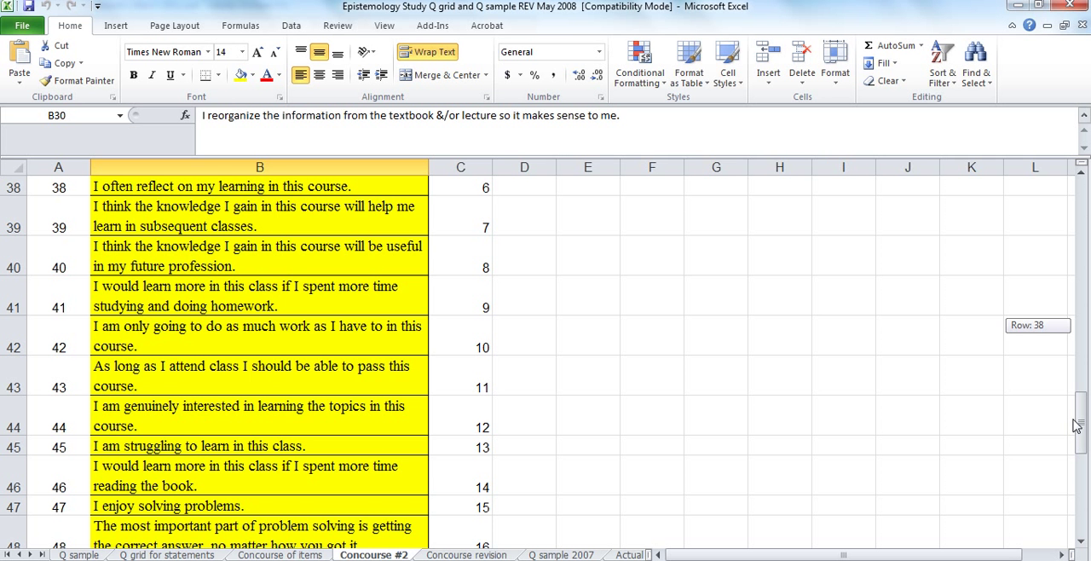
pyautogui.scroll(3)
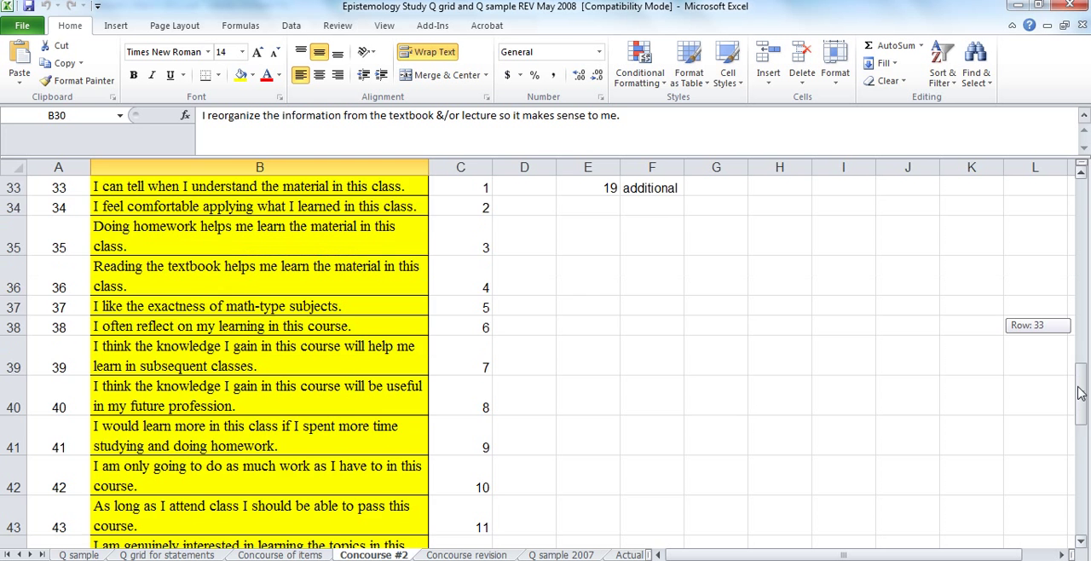
pyautogui.scroll(3)
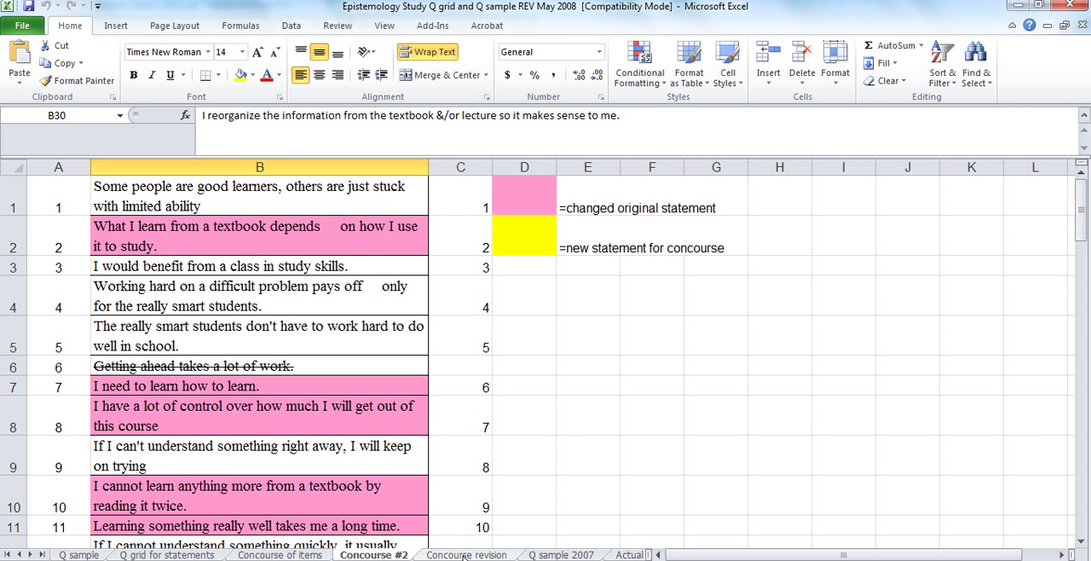
# - Pass through the 'Concourse revision' sheet to the 'Q sample 2007' sheet
pyautogui.click(467, 555)
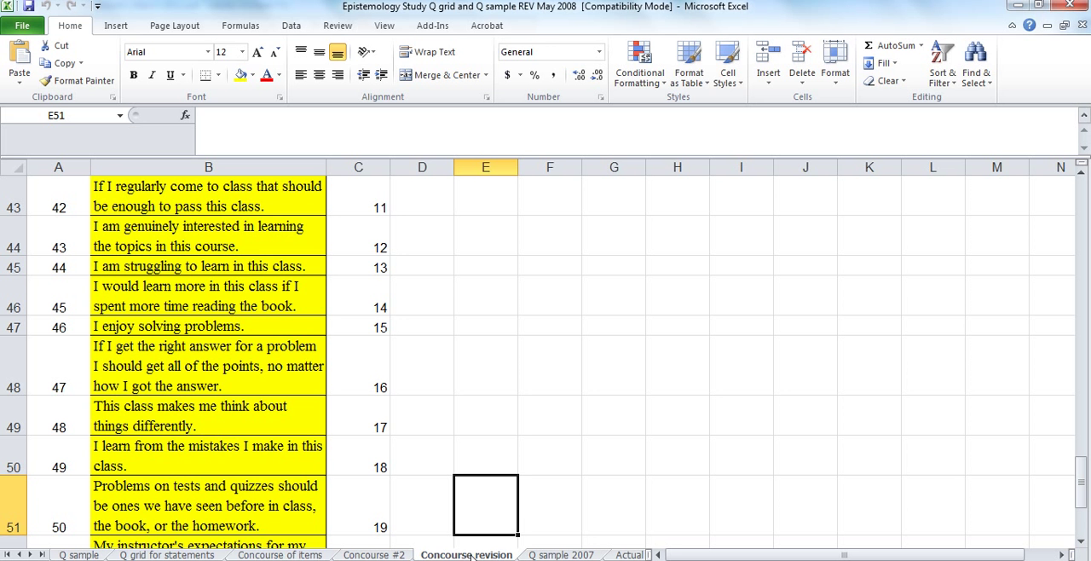
pyautogui.click(565, 556)
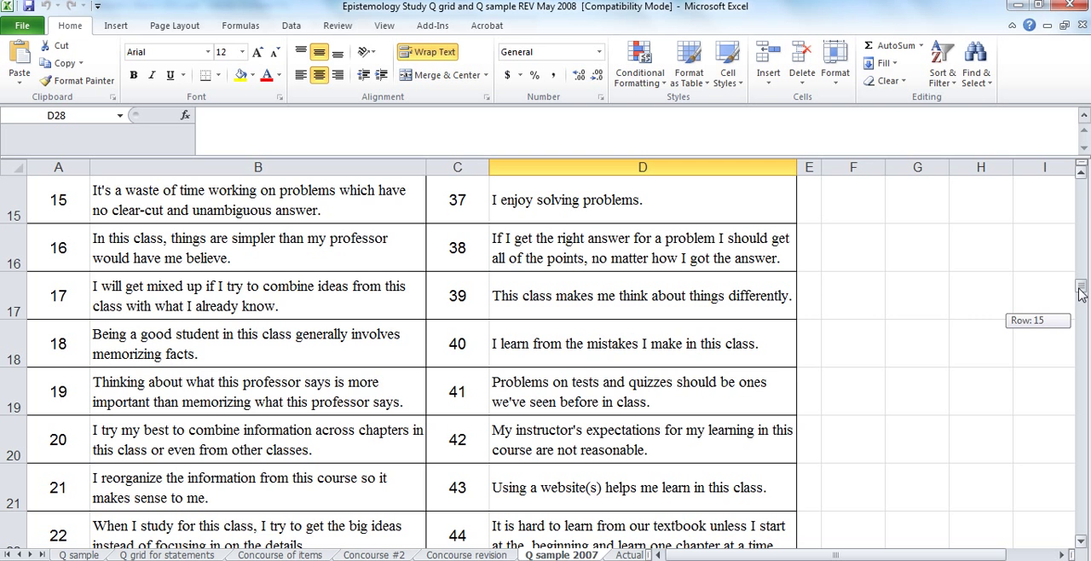
pyautogui.moveTo(969, 312)
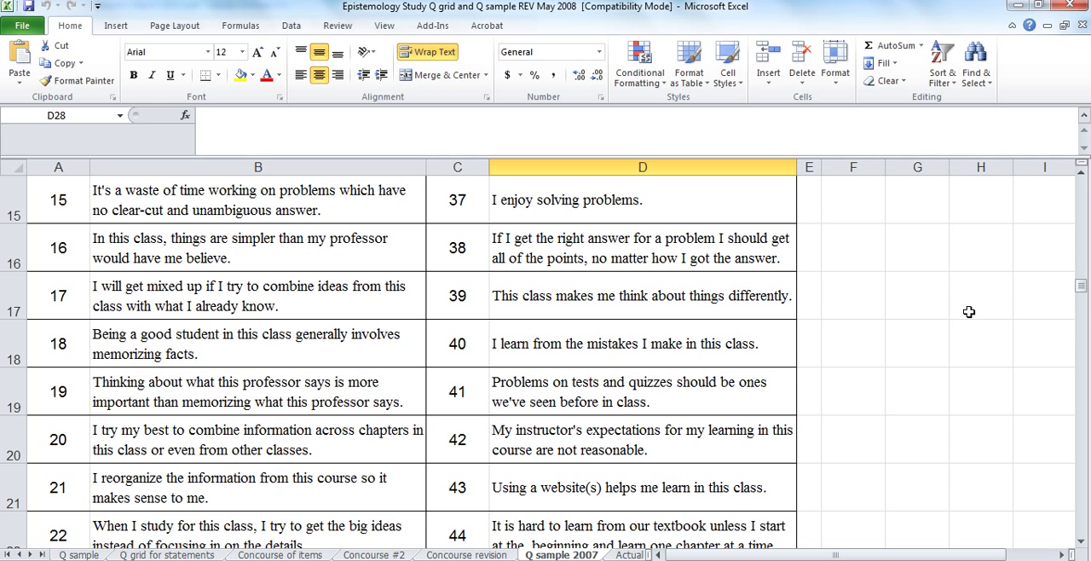
pyautogui.moveTo(336, 297)
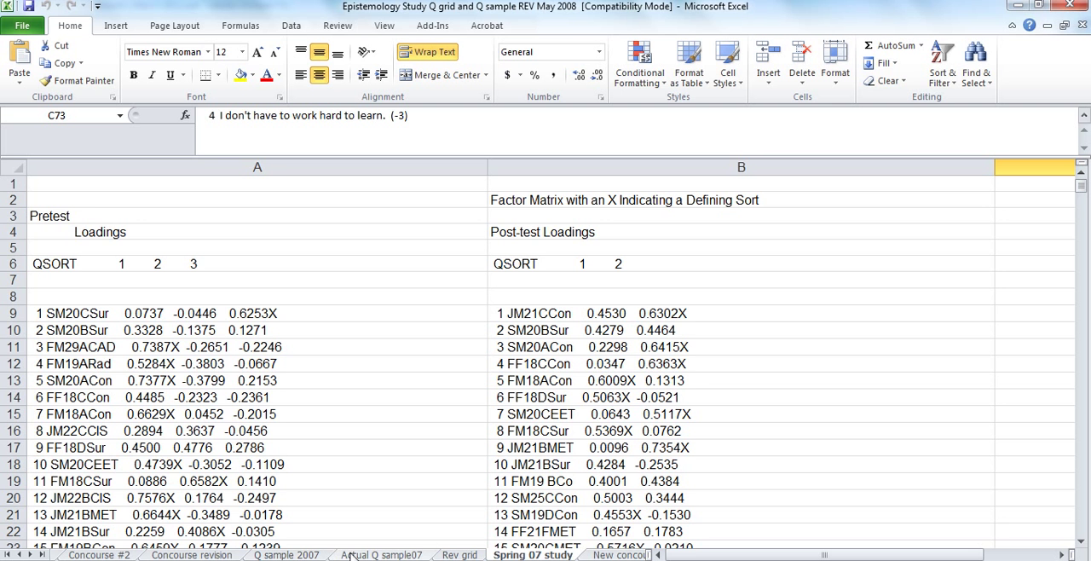
pyautogui.moveTo(656, 556)
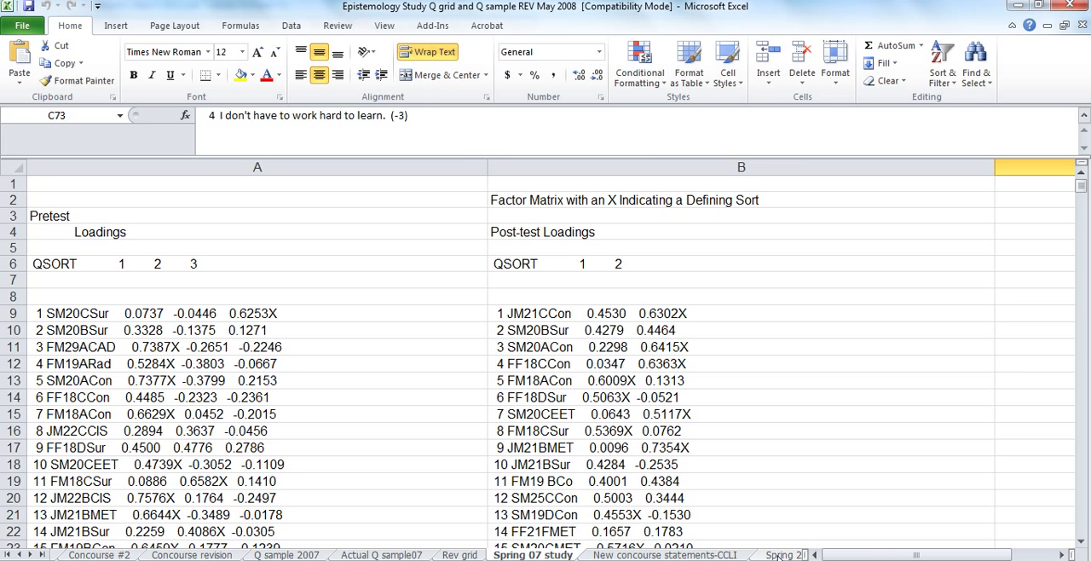
# - Open the 'Spring and summer 2008 Grid' Q sort distribution sheet
pyautogui.click(630, 551)
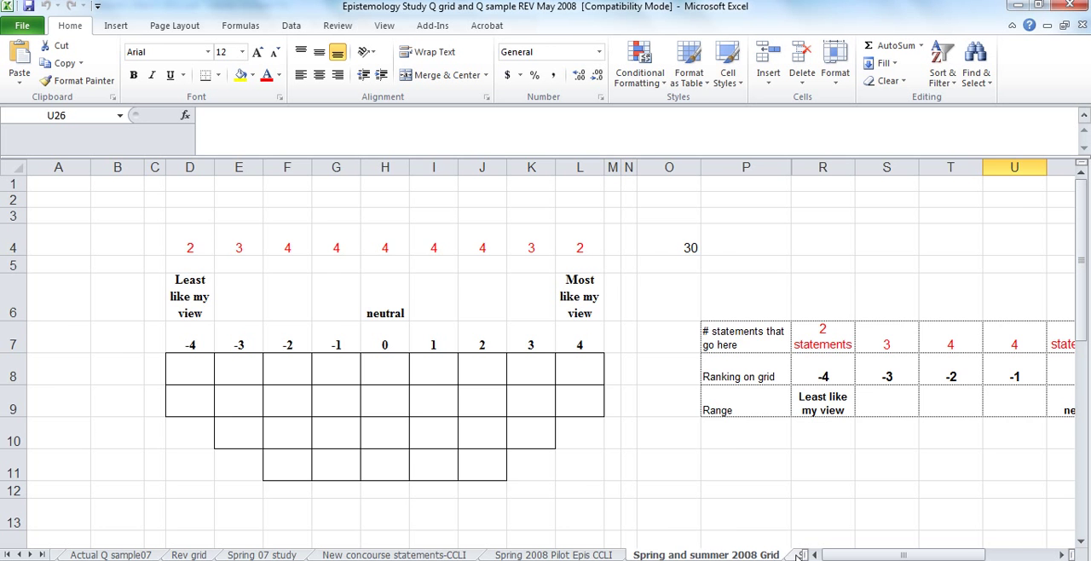
# - Open the 'Spring08 sample list' sheet comparing workshop and Fall 2008 sort lists
pyautogui.click(722, 554)
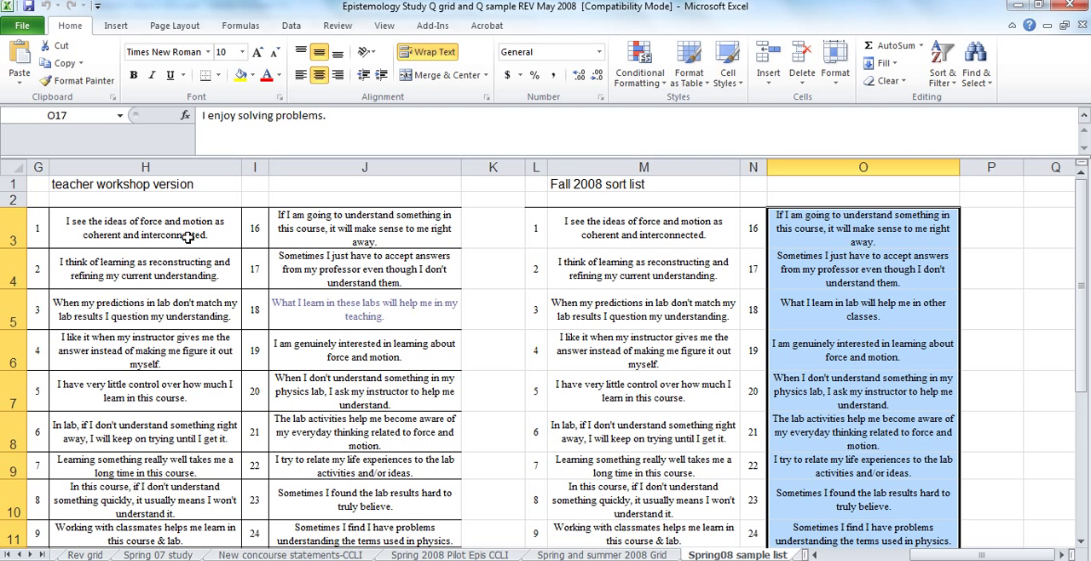
pyautogui.moveTo(154, 276)
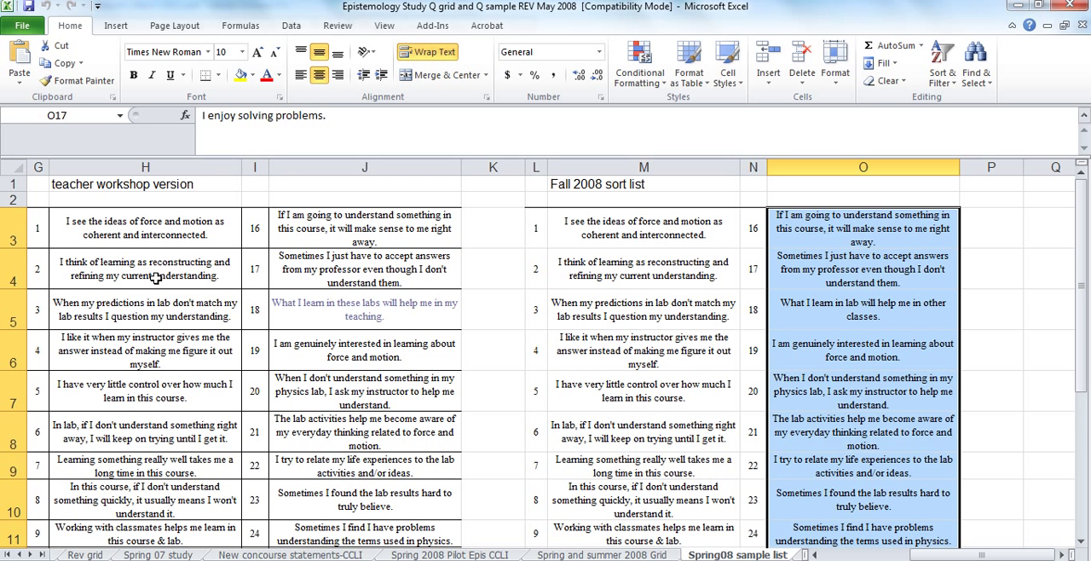
pyautogui.moveTo(232, 335)
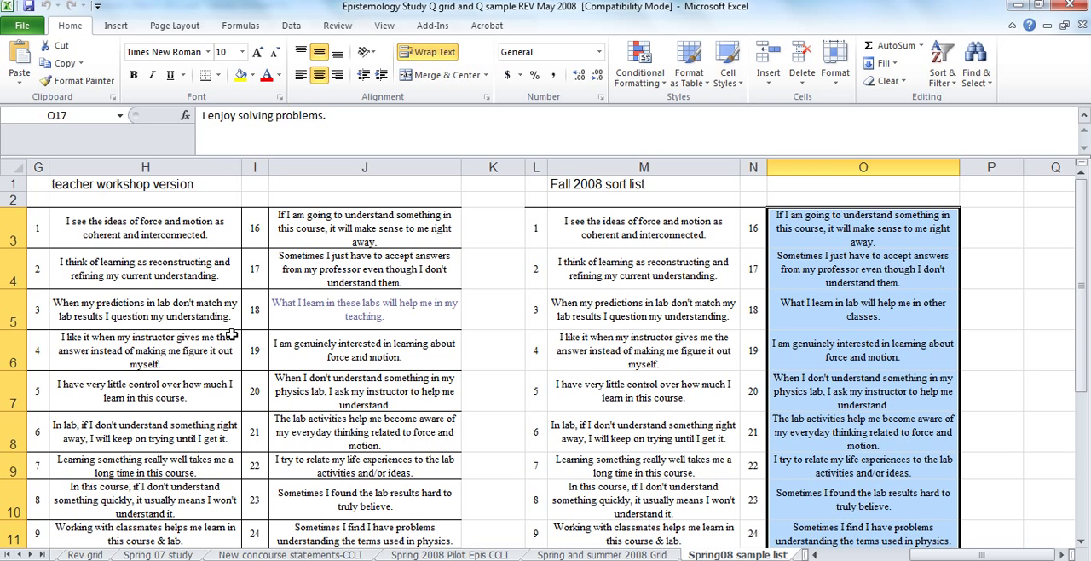
pyautogui.moveTo(398, 323)
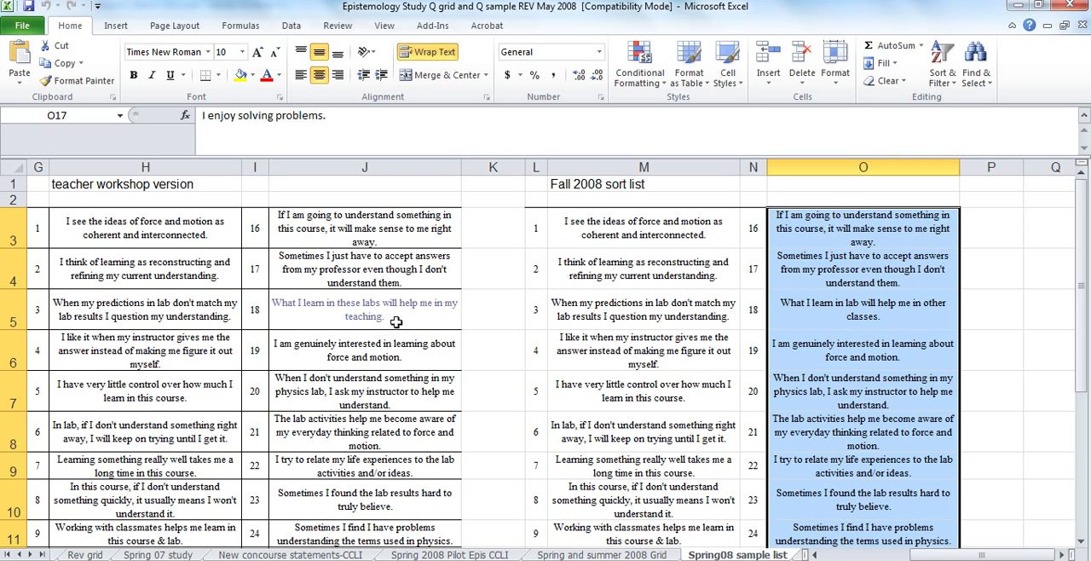
pyautogui.moveTo(297, 436)
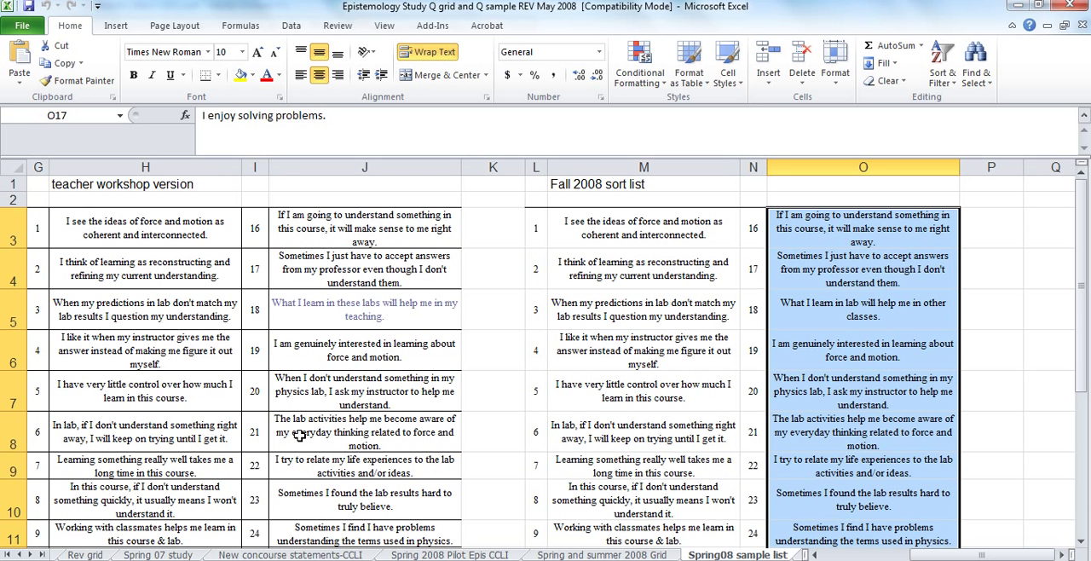